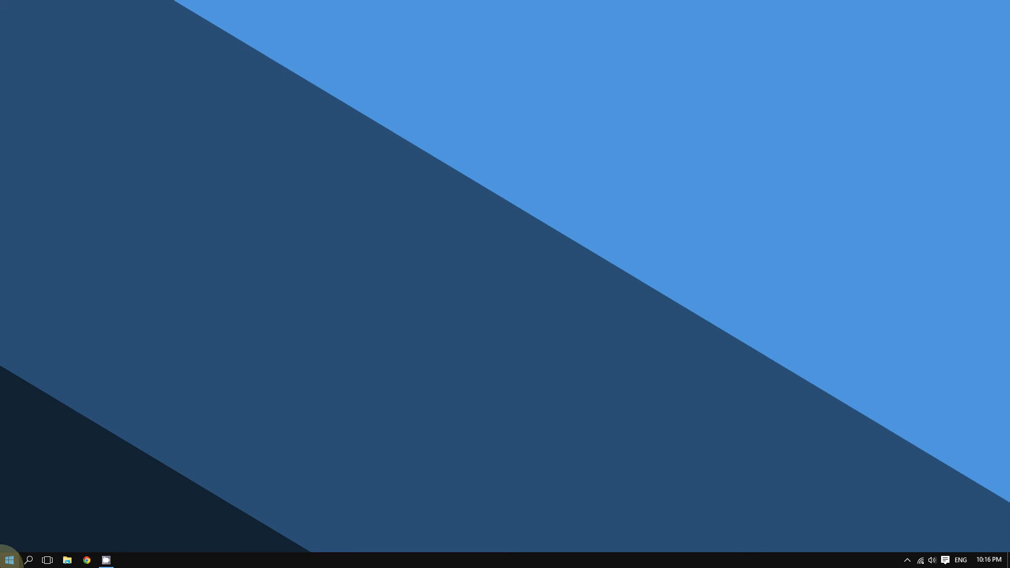
# - Search the Start menu for 'backup' to list Backup and Restore (Windows 7)
pyautogui.click(9, 559)
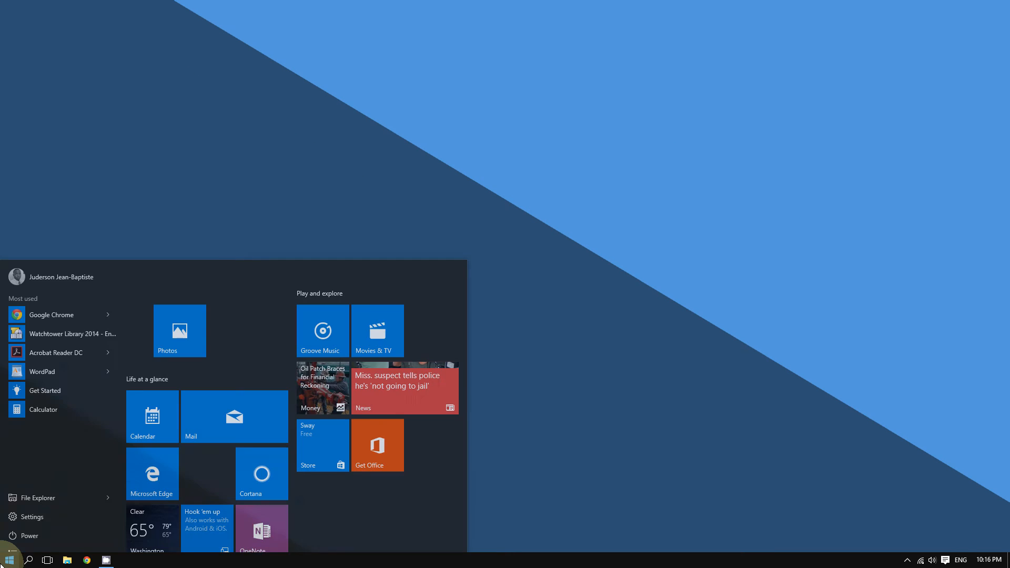
pyautogui.write('back')
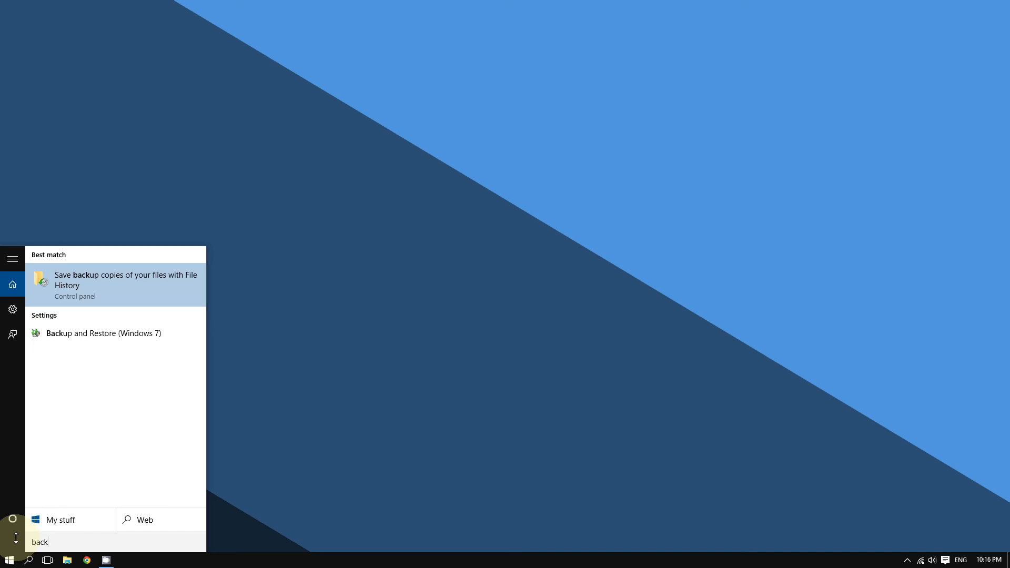
pyautogui.write('up')
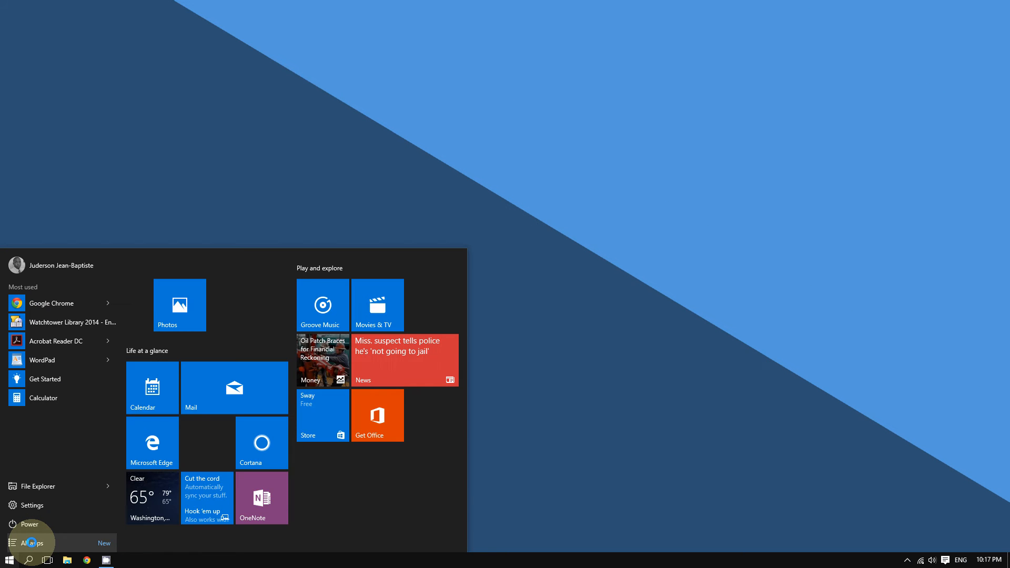
pyautogui.write('backup')
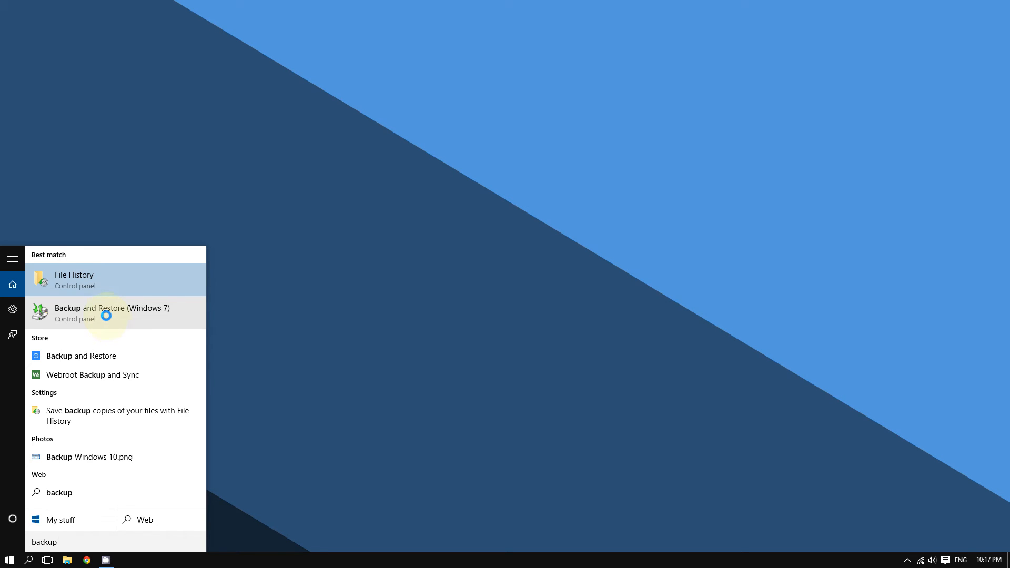
# - Launch Backup and Restore (Windows 7) from the search results
pyautogui.click(113, 313)
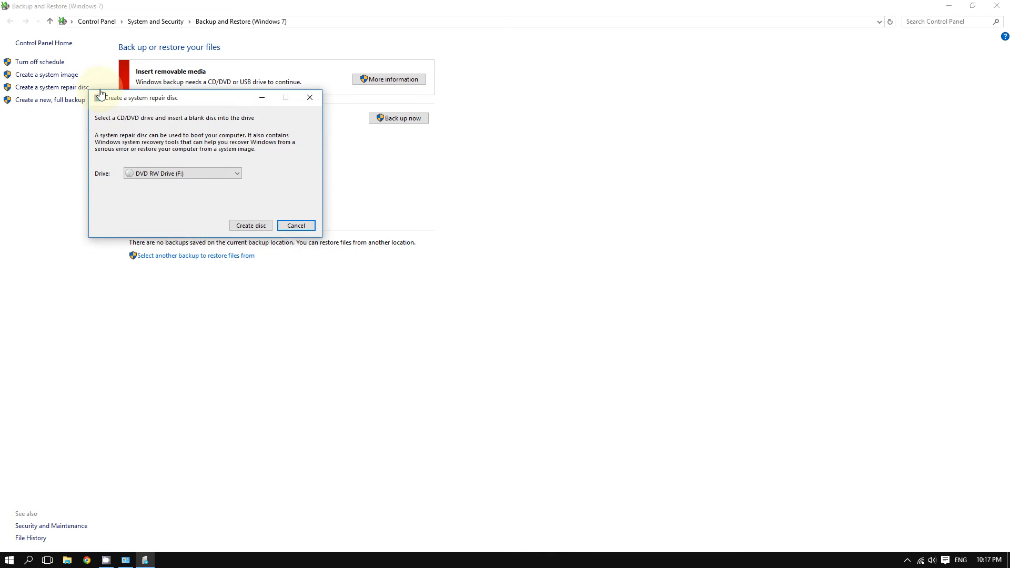
pyautogui.moveTo(136, 97); pyautogui.dragTo(168, 125)
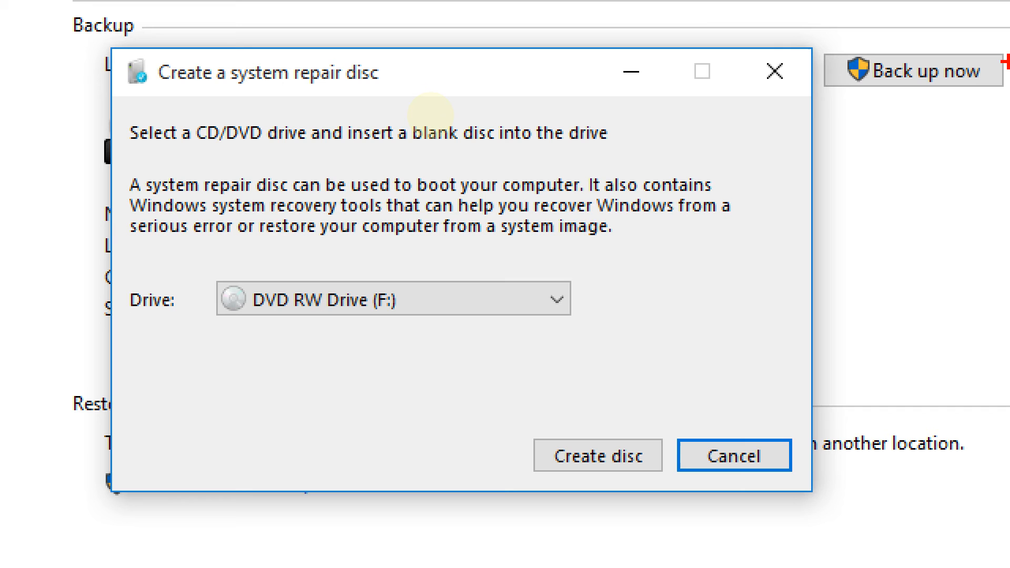
pyautogui.moveTo(431, 132)
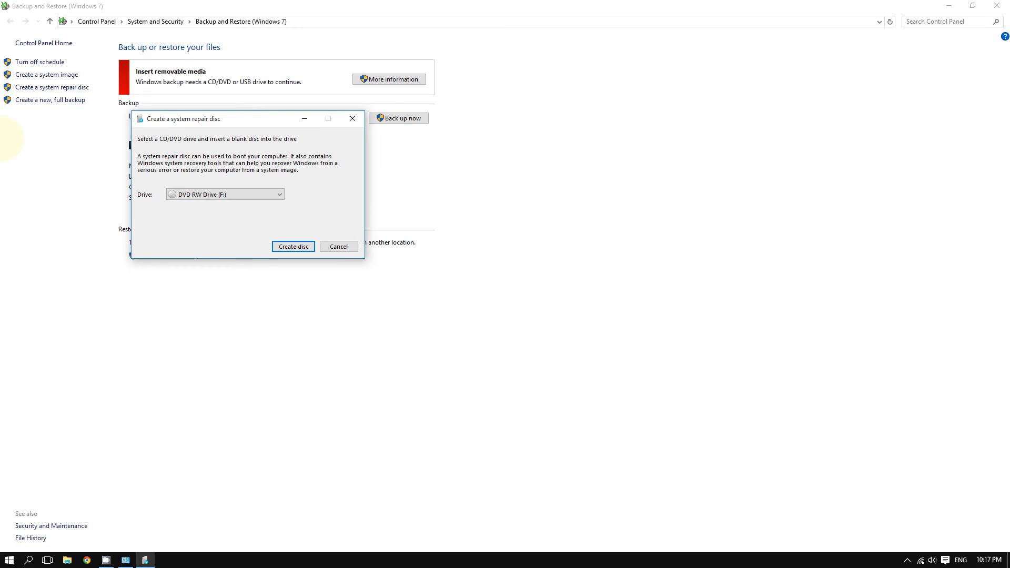
pyautogui.moveTo(228, 118); pyautogui.dragTo(207, 99)
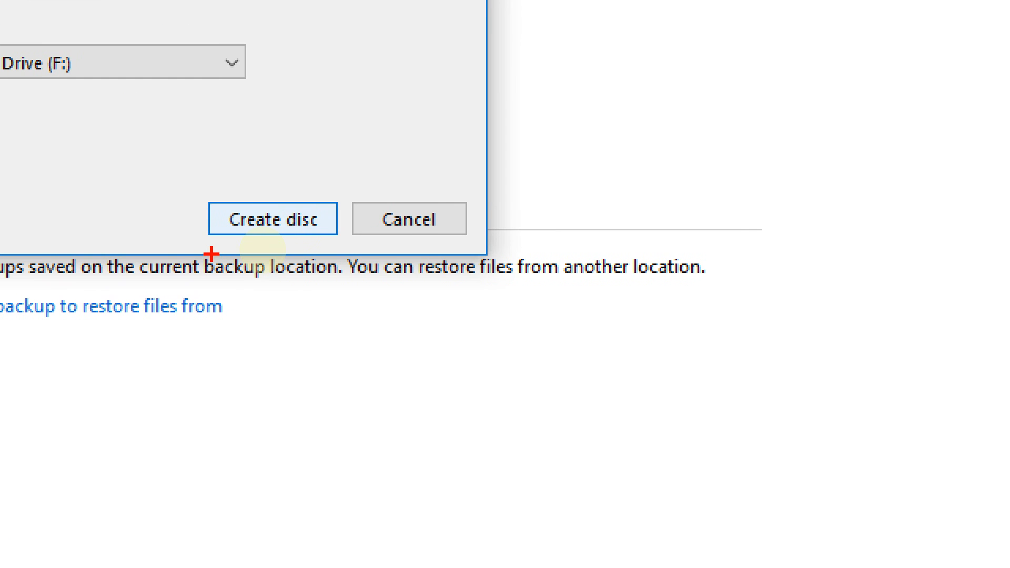
pyautogui.moveTo(153, 243)
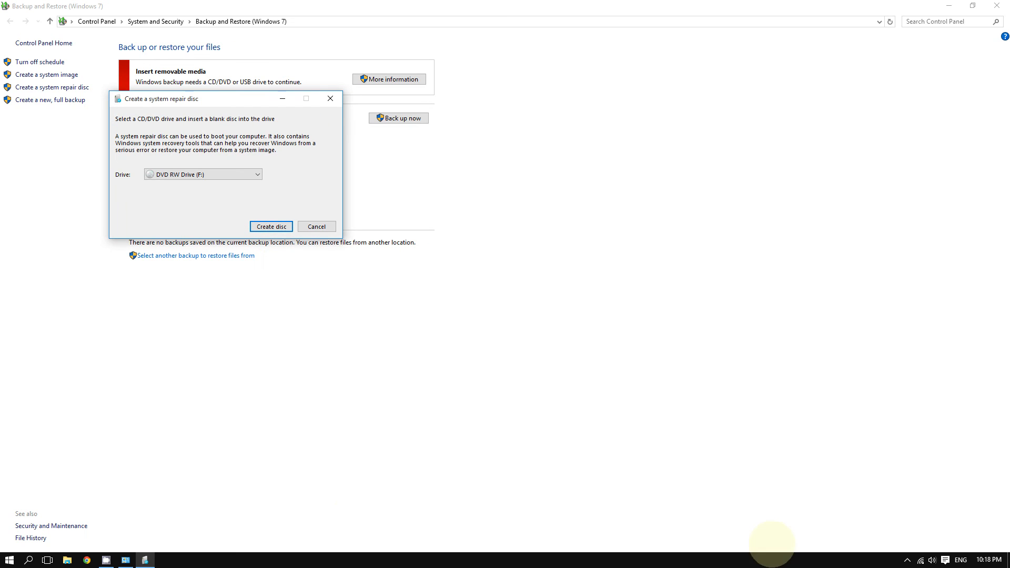
pyautogui.moveTo(463, 107)
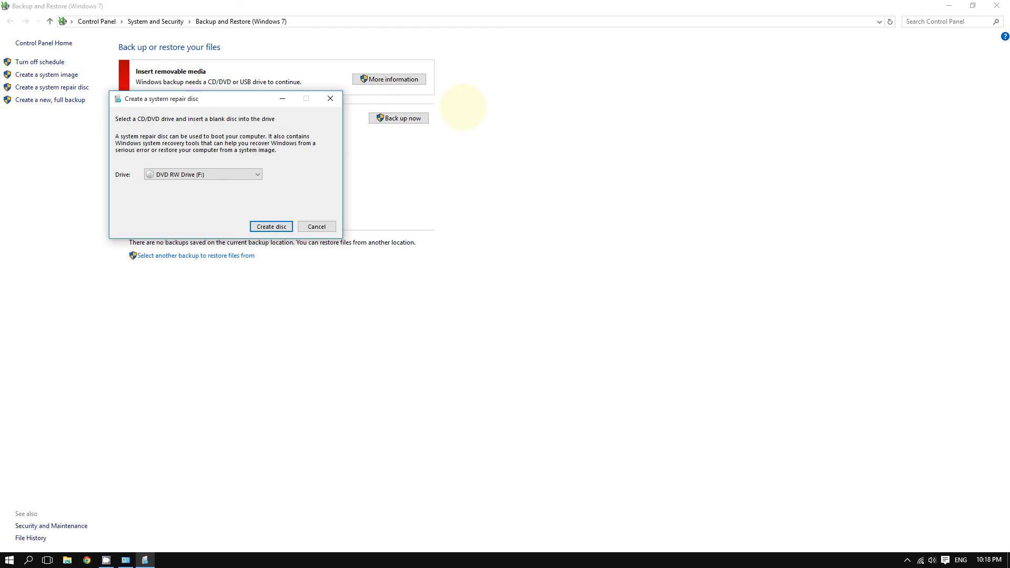